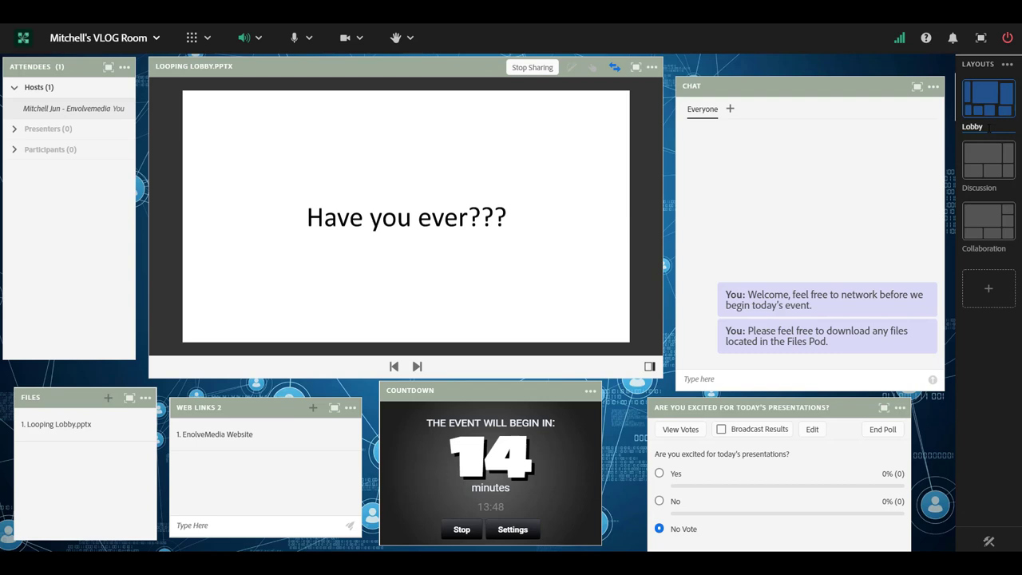
pyautogui.click(417, 365)
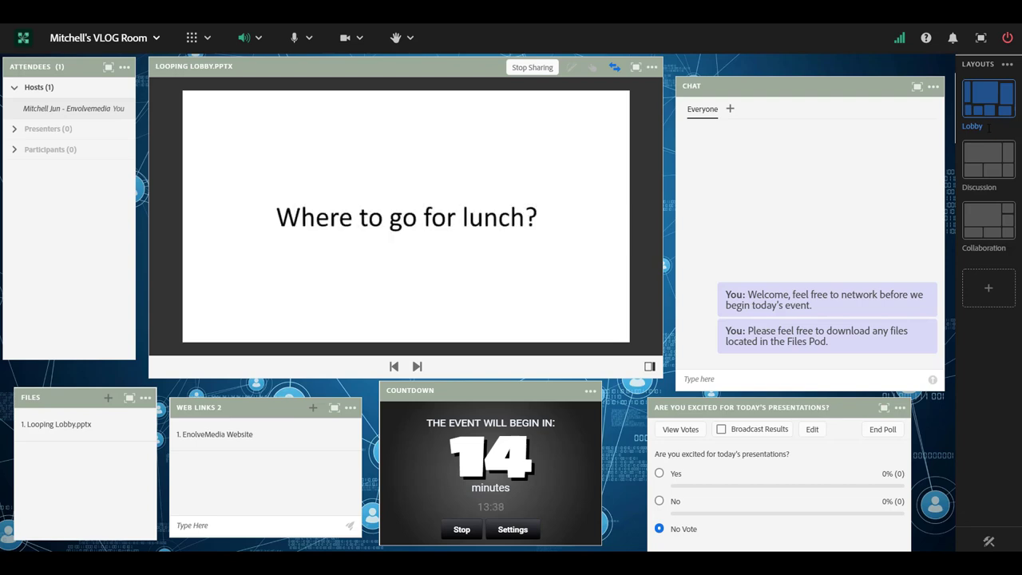
pyautogui.click(417, 366)
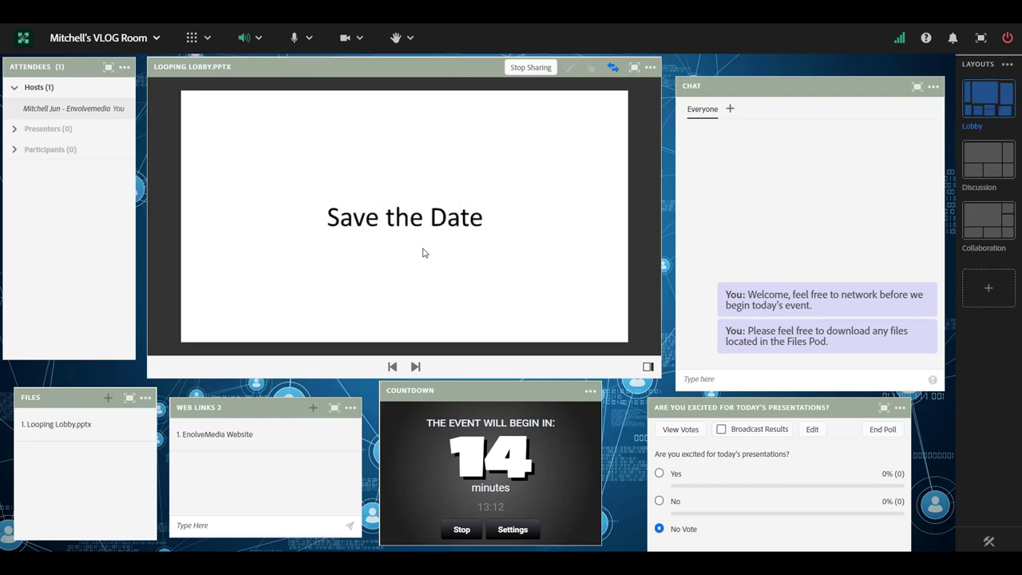
pyautogui.click(415, 365)
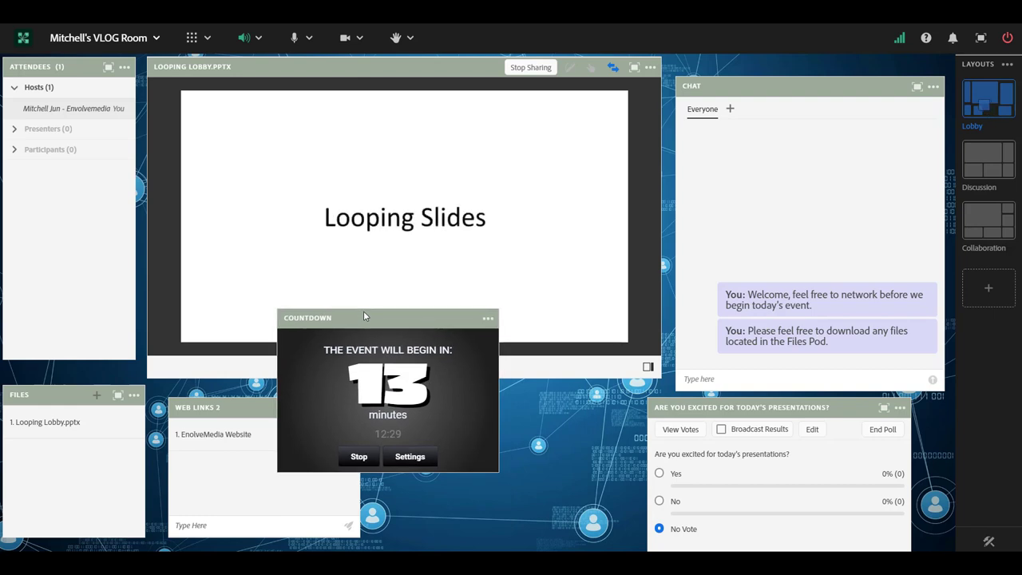
pyautogui.moveTo(386, 316); pyautogui.dragTo(499, 396)
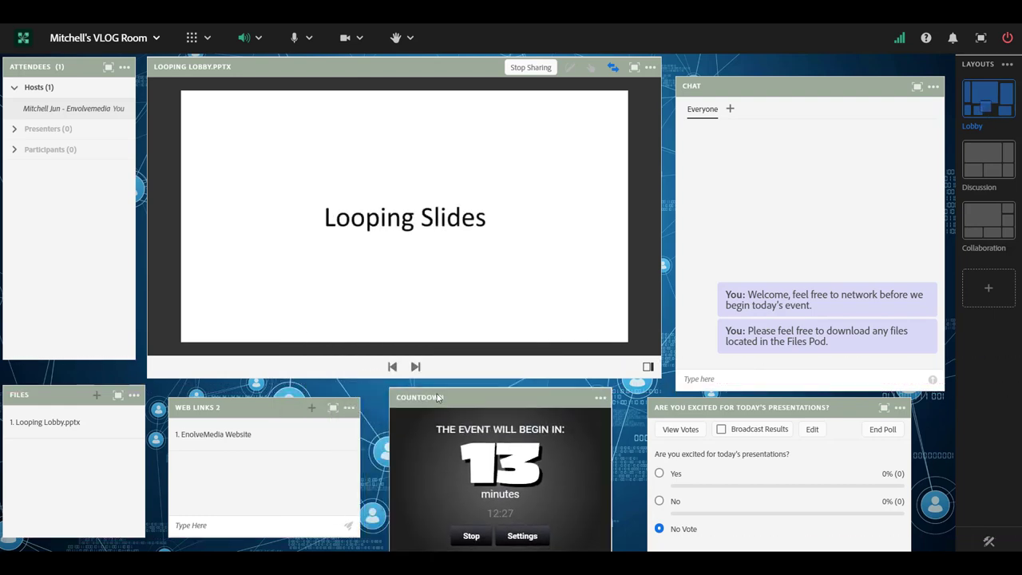